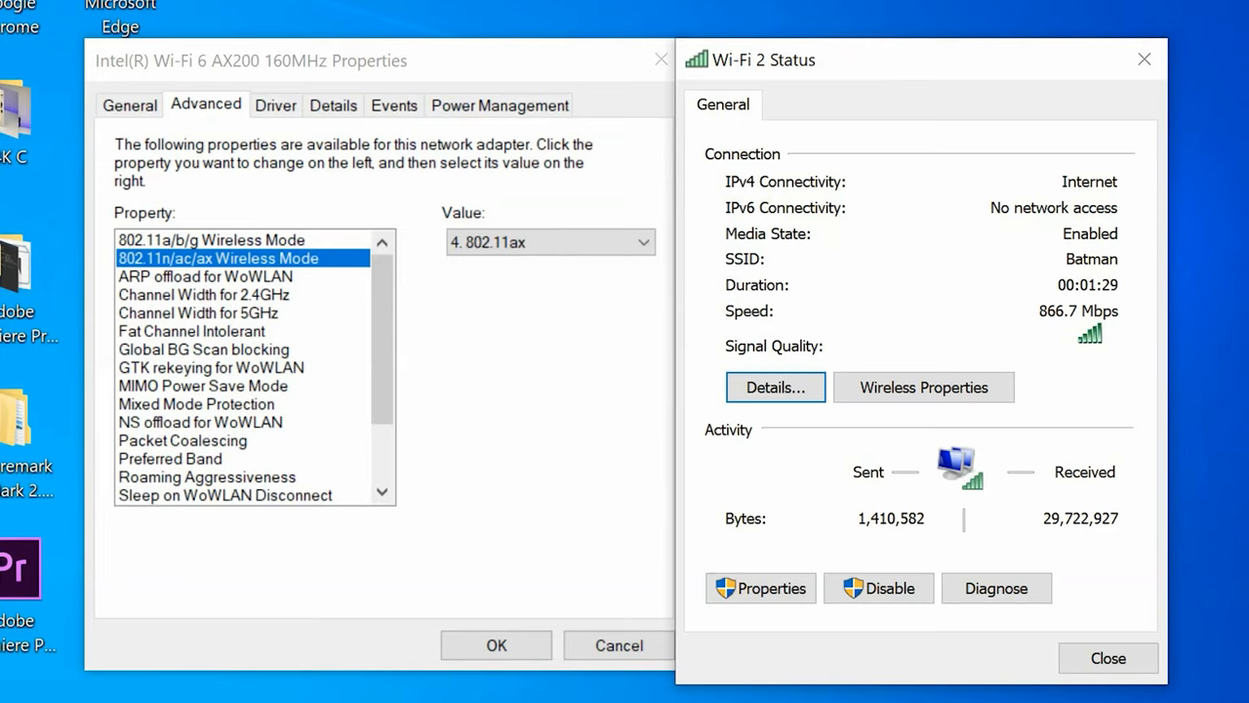
pyautogui.moveTo(1093, 328)
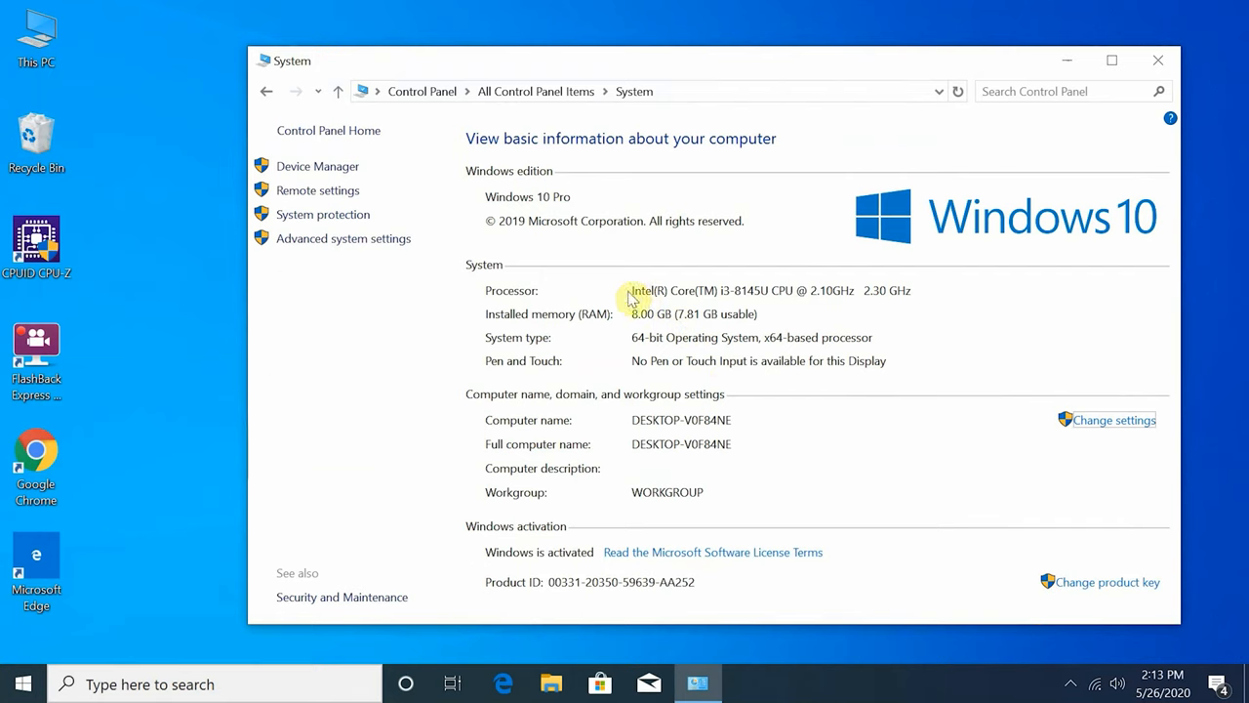
pyautogui.moveTo(531, 209)
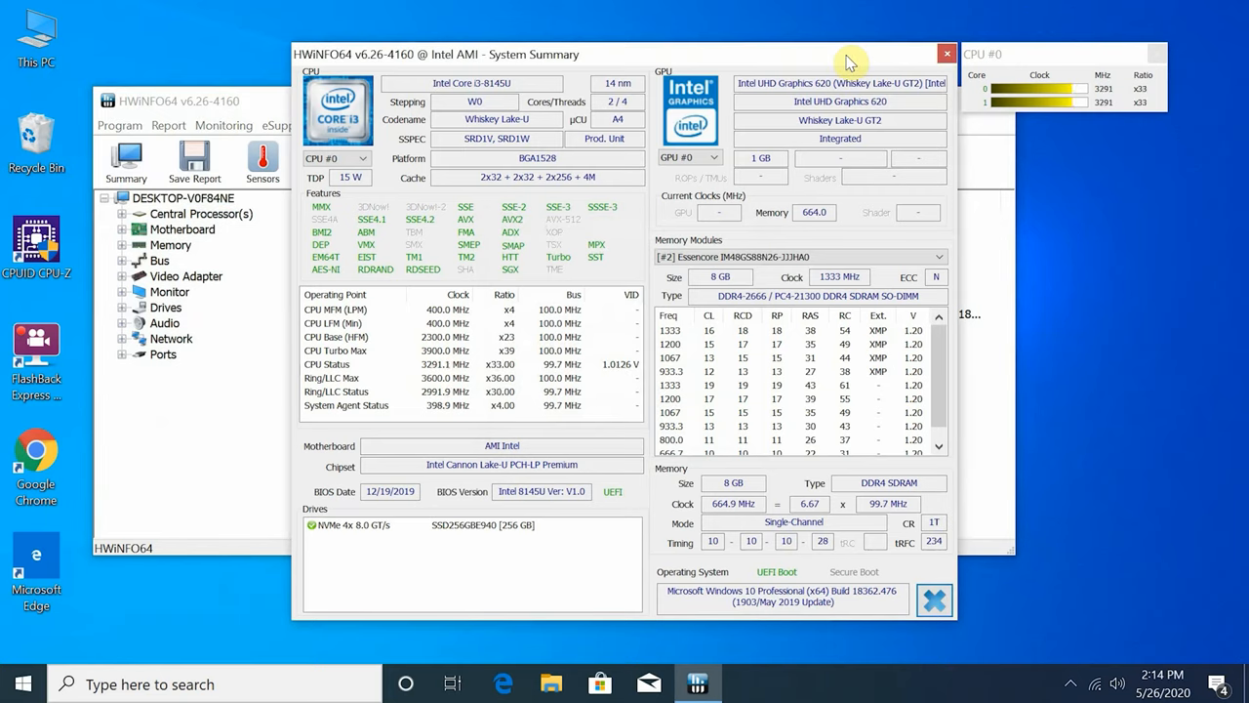
pyautogui.moveTo(523, 525)
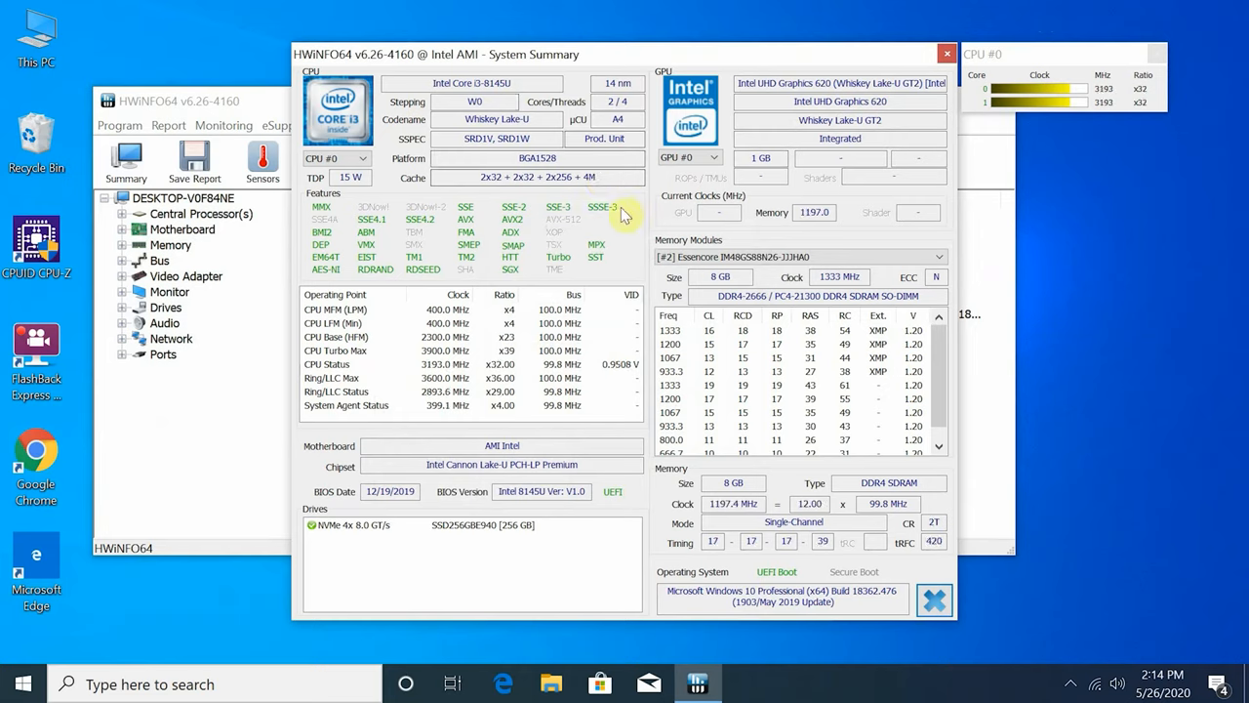
pyautogui.moveTo(583, 535)
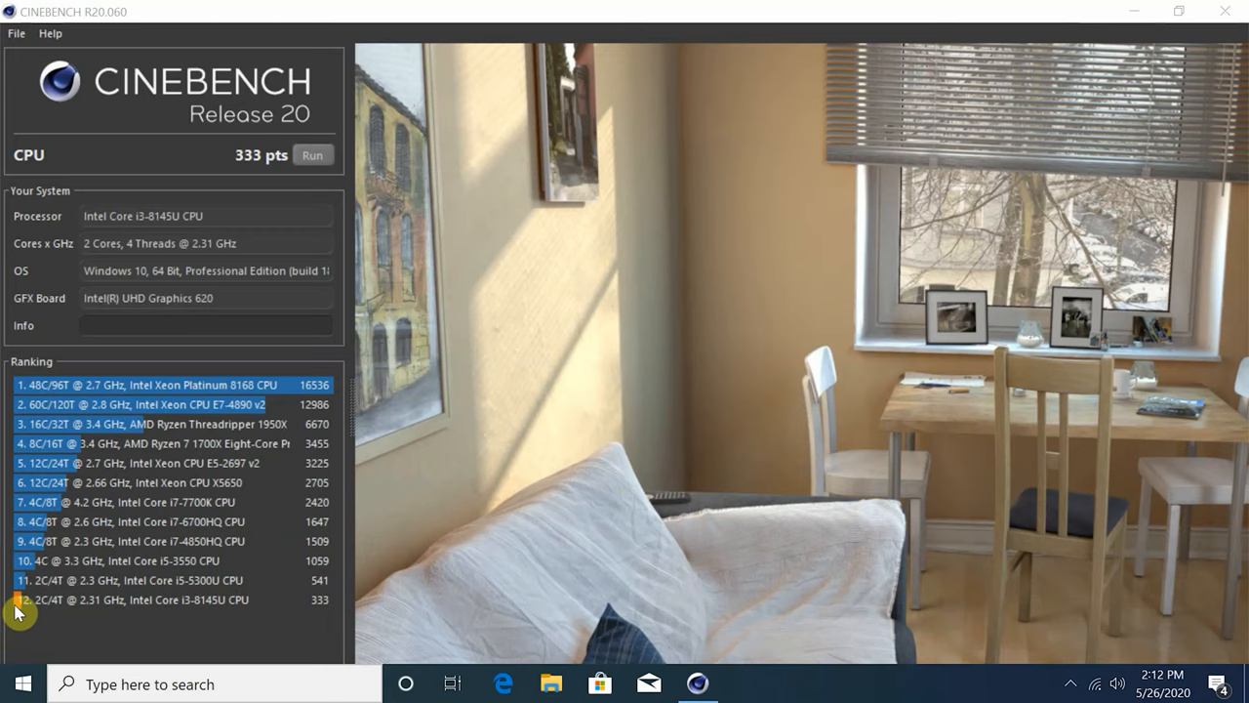
pyautogui.moveTo(232, 602)
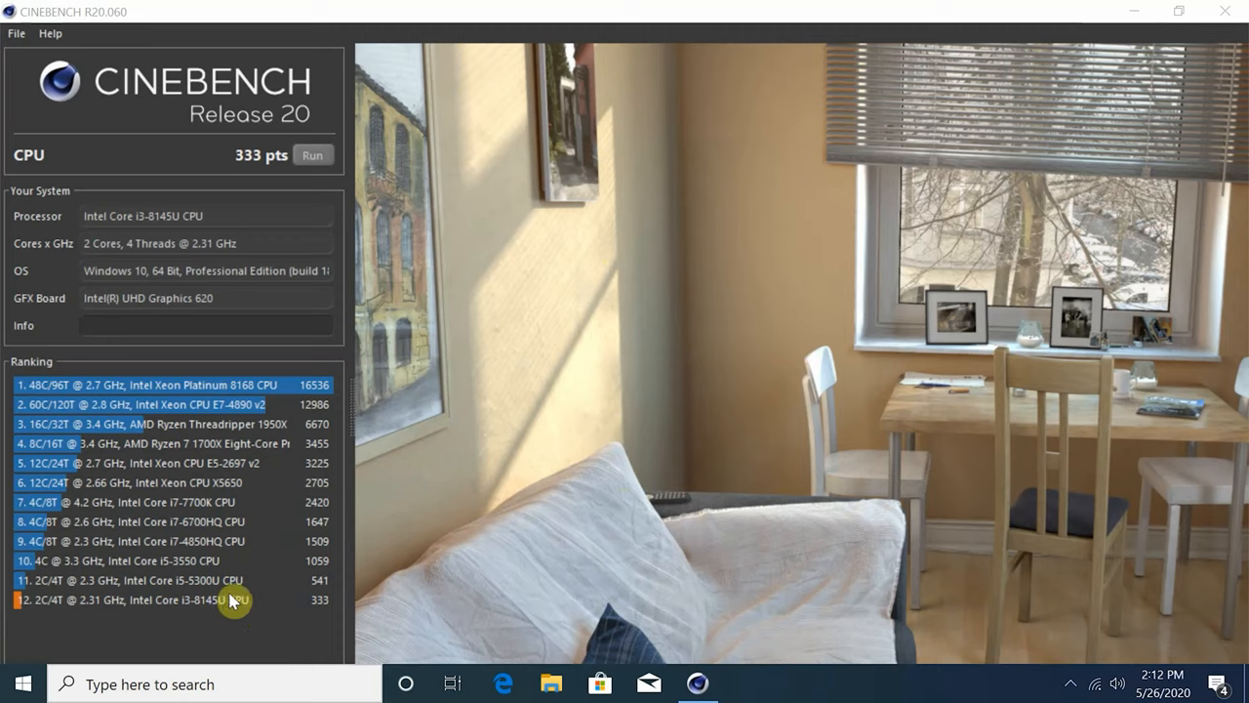
pyautogui.moveTo(187, 654)
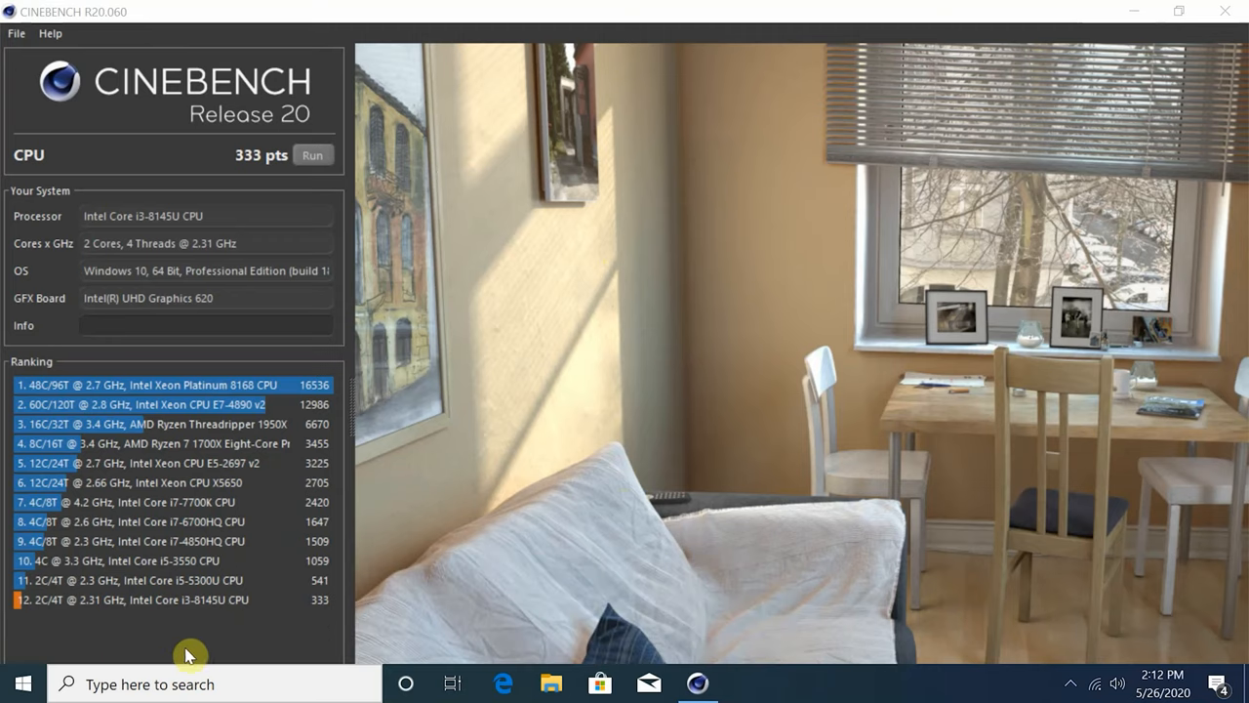
pyautogui.moveTo(236, 620)
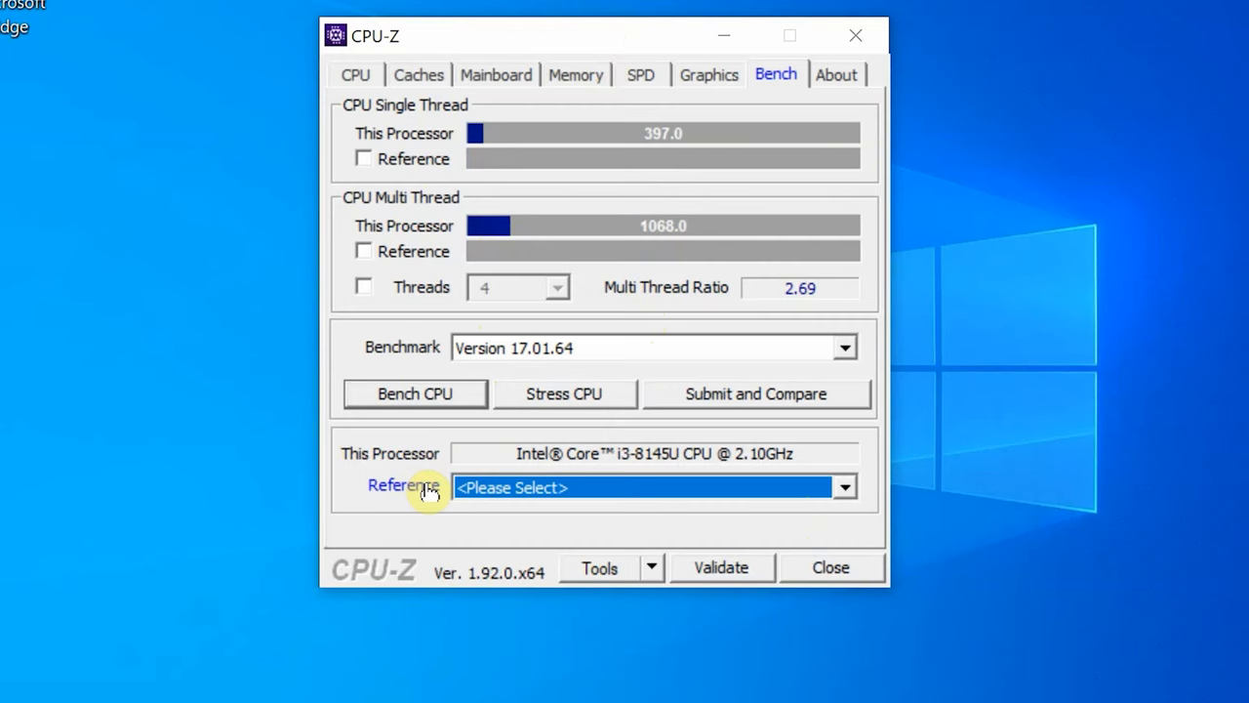
# Set the CPU-Z bench reference to AMD A10-7850K APU against scores 397 and 1068.
pyautogui.click(843, 487)
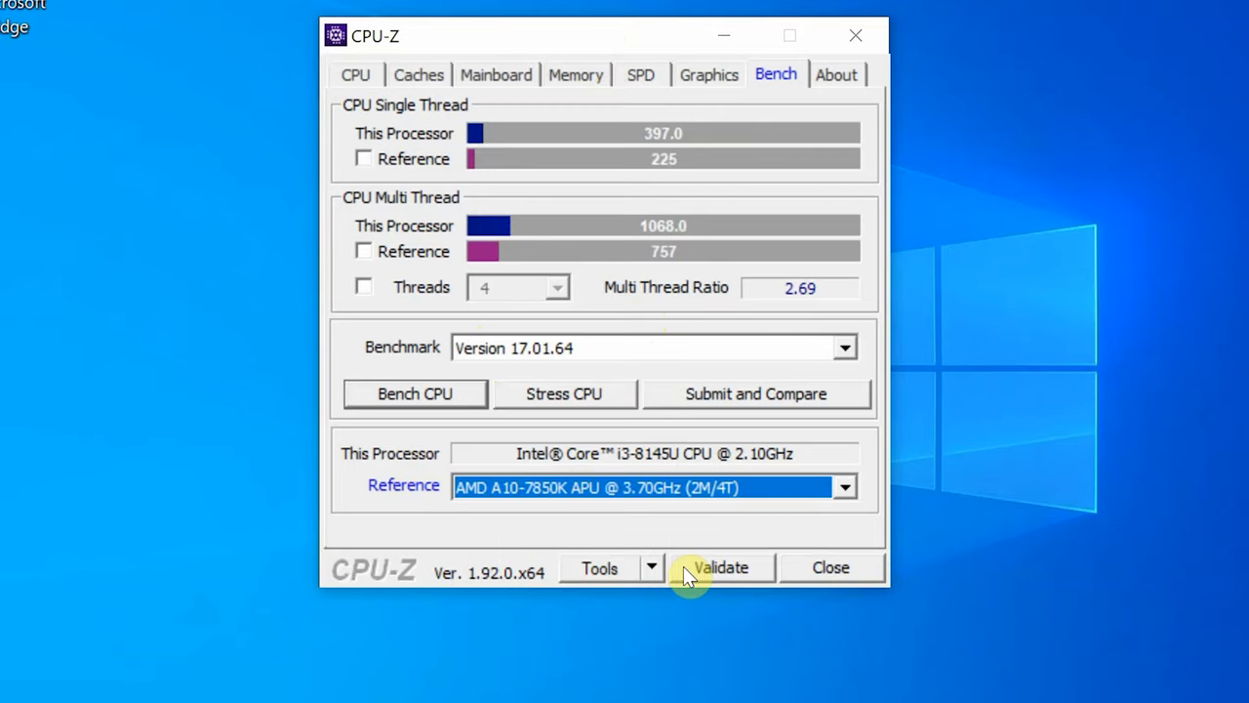
pyautogui.click(843, 488)
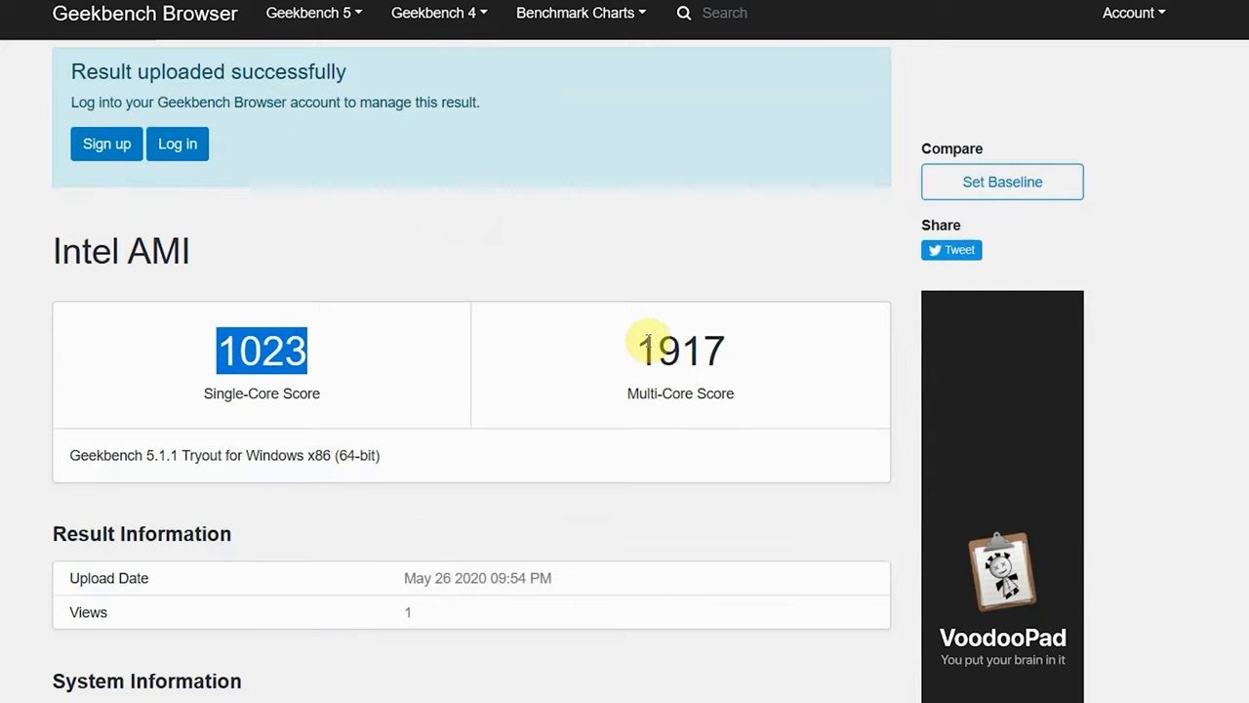
# Highlight the Geekbench multi-core score 1917 and the OpenCL score 4828.
pyautogui.doubleClick(679, 351)
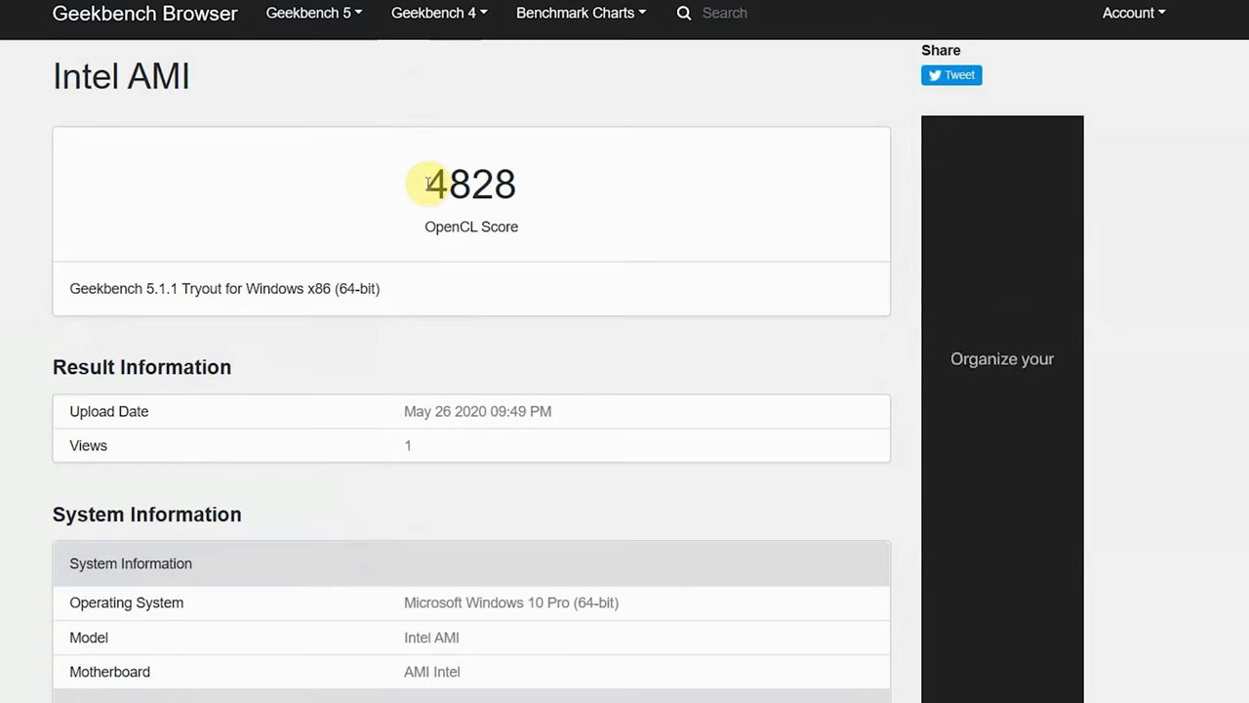
pyautogui.doubleClick(472, 183)
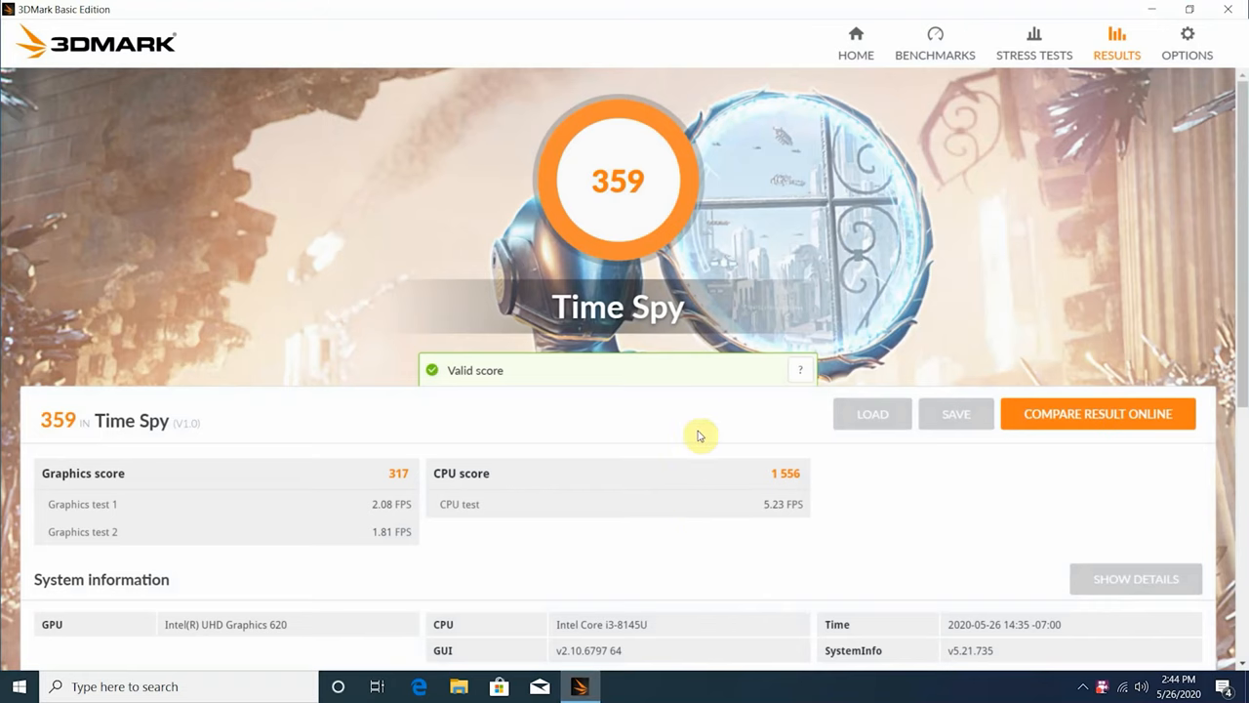
pyautogui.moveTo(214, 486)
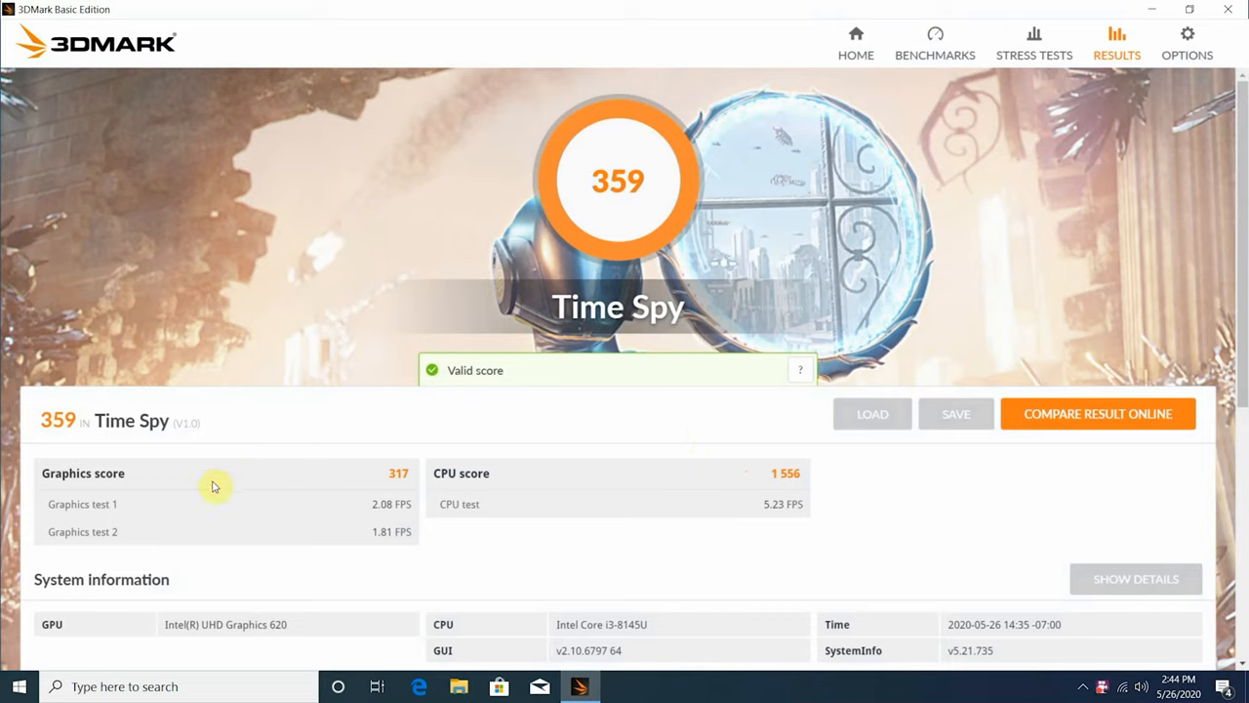
pyautogui.moveTo(772, 470)
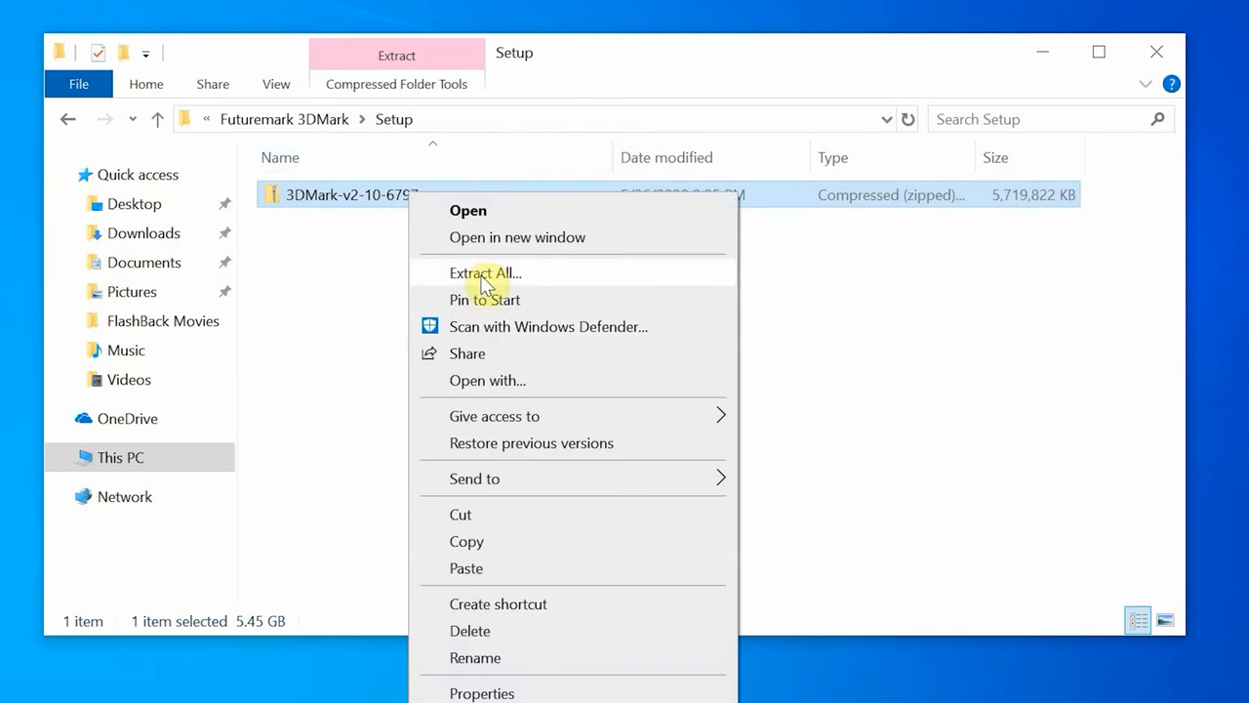
# Extract all files from the 3DMark zip archive in the Setup folder.
pyautogui.click(484, 273)
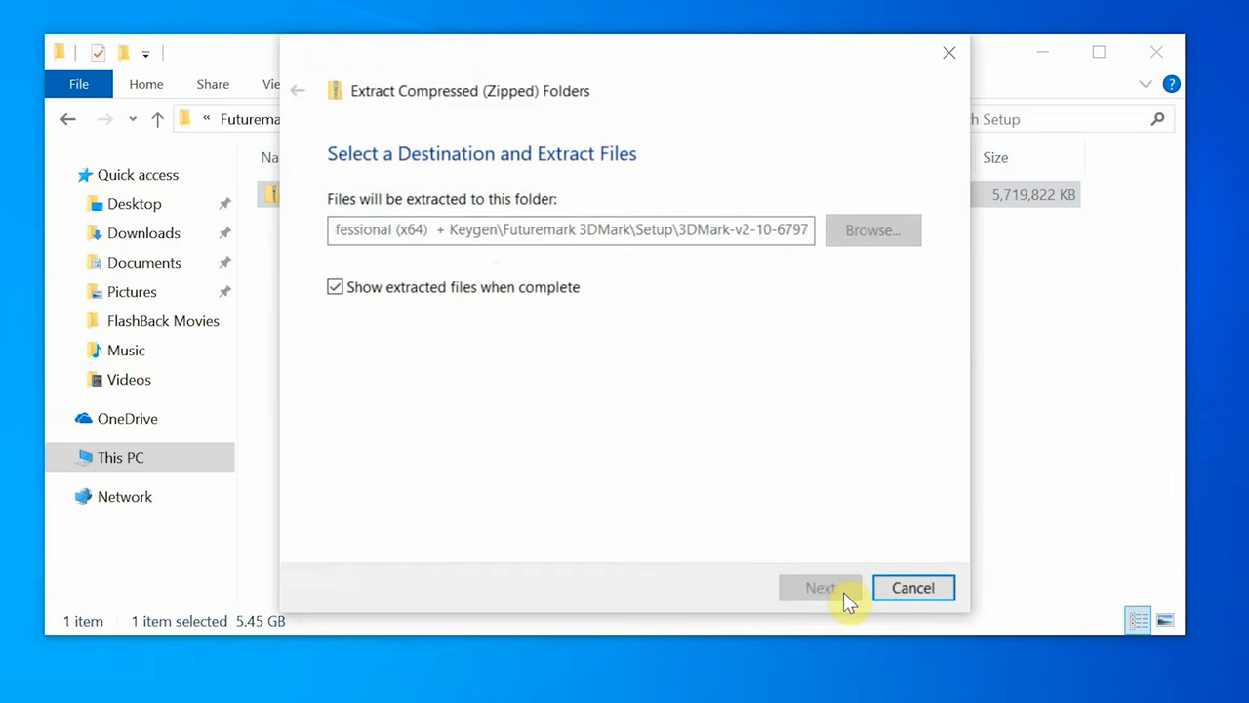
pyautogui.click(819, 586)
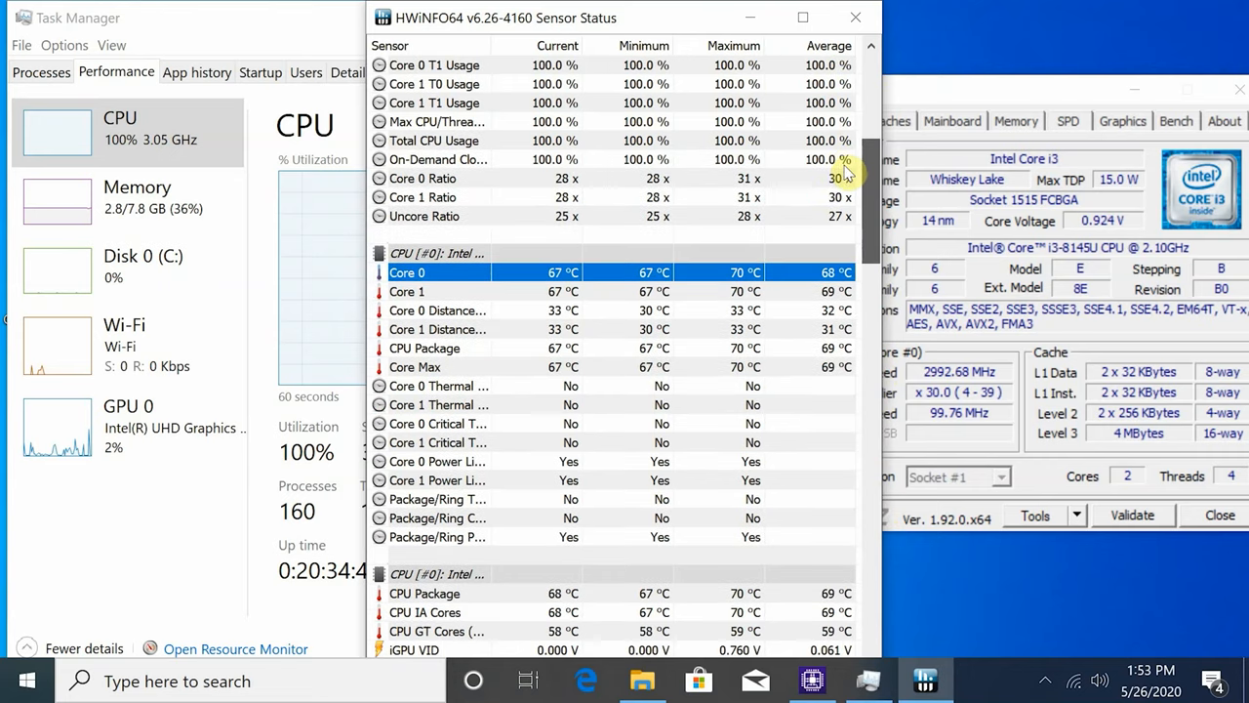
# Show HWiNFO64 core temperatures near 70 °C with CPU-Z placed beside them.
pyautogui.scroll(-3)
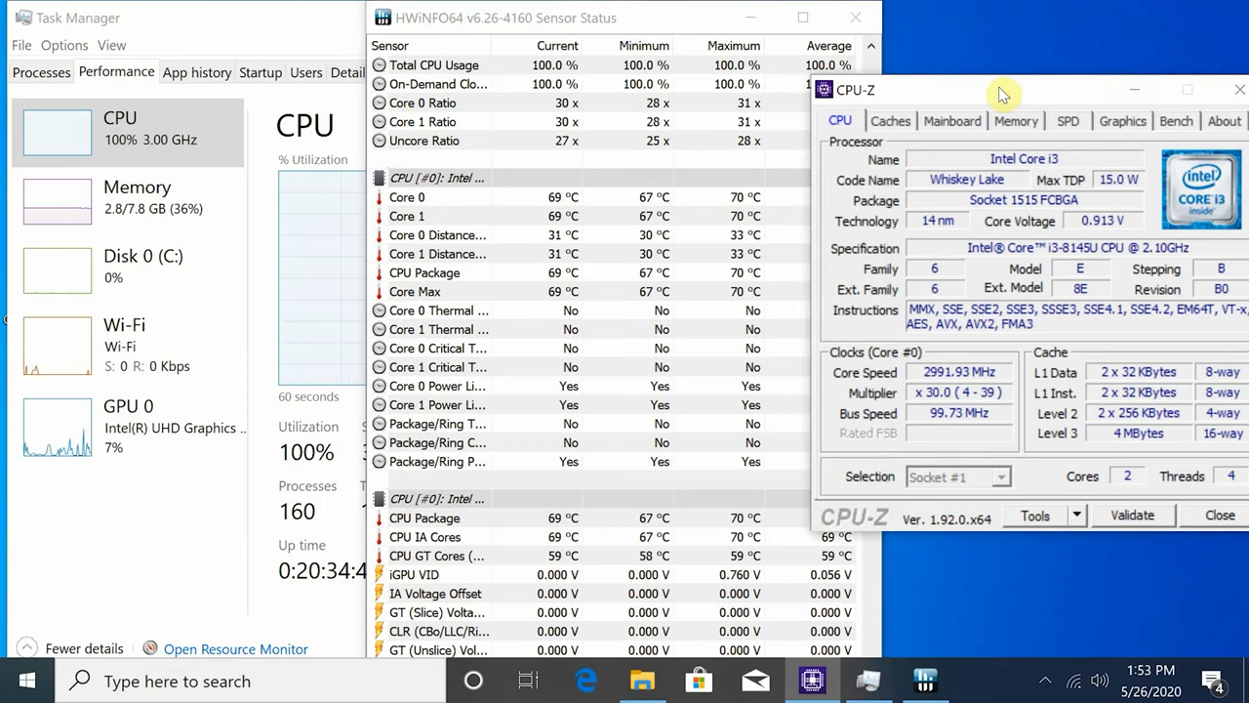
pyautogui.moveTo(999, 94); pyautogui.dragTo(957, 89)
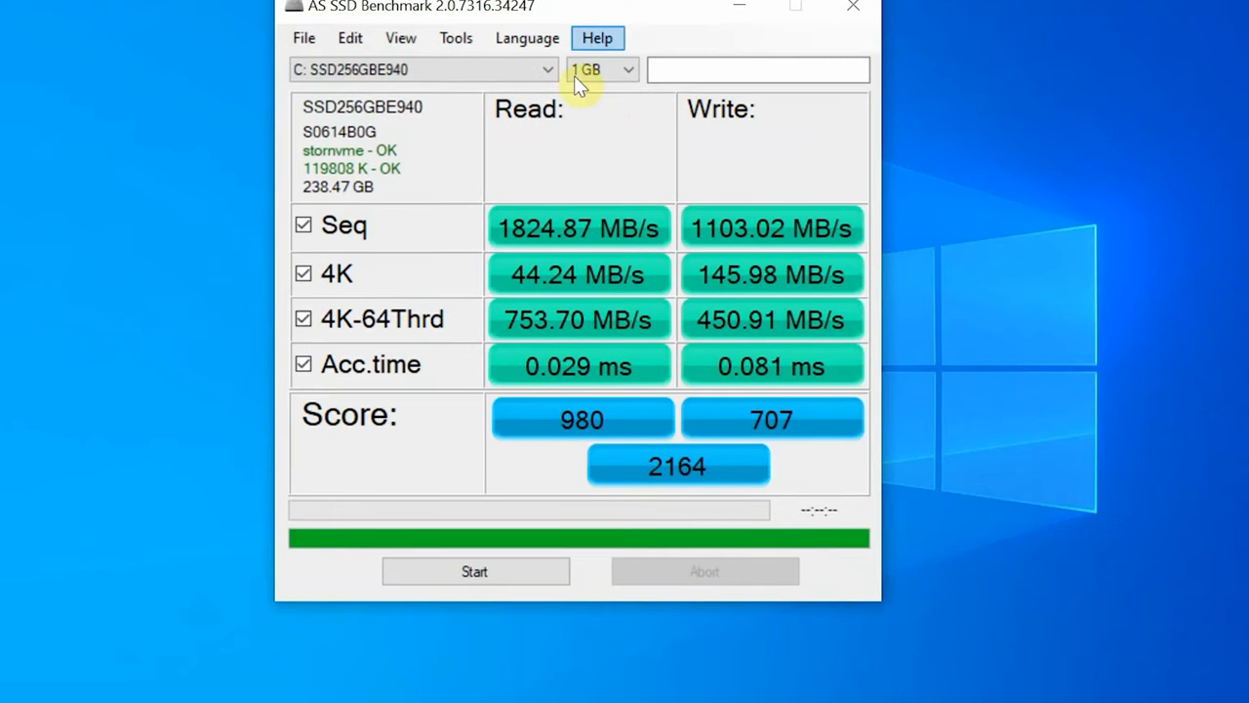
pyautogui.moveTo(777, 234)
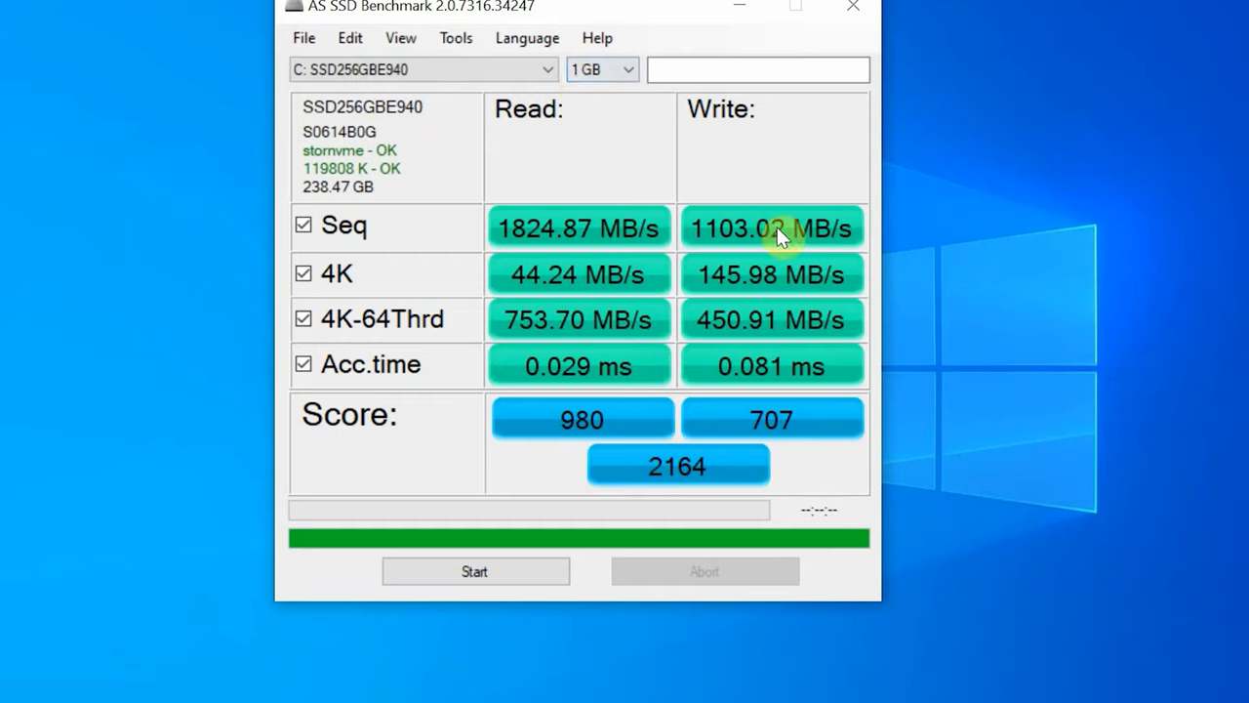
pyautogui.moveTo(771, 194)
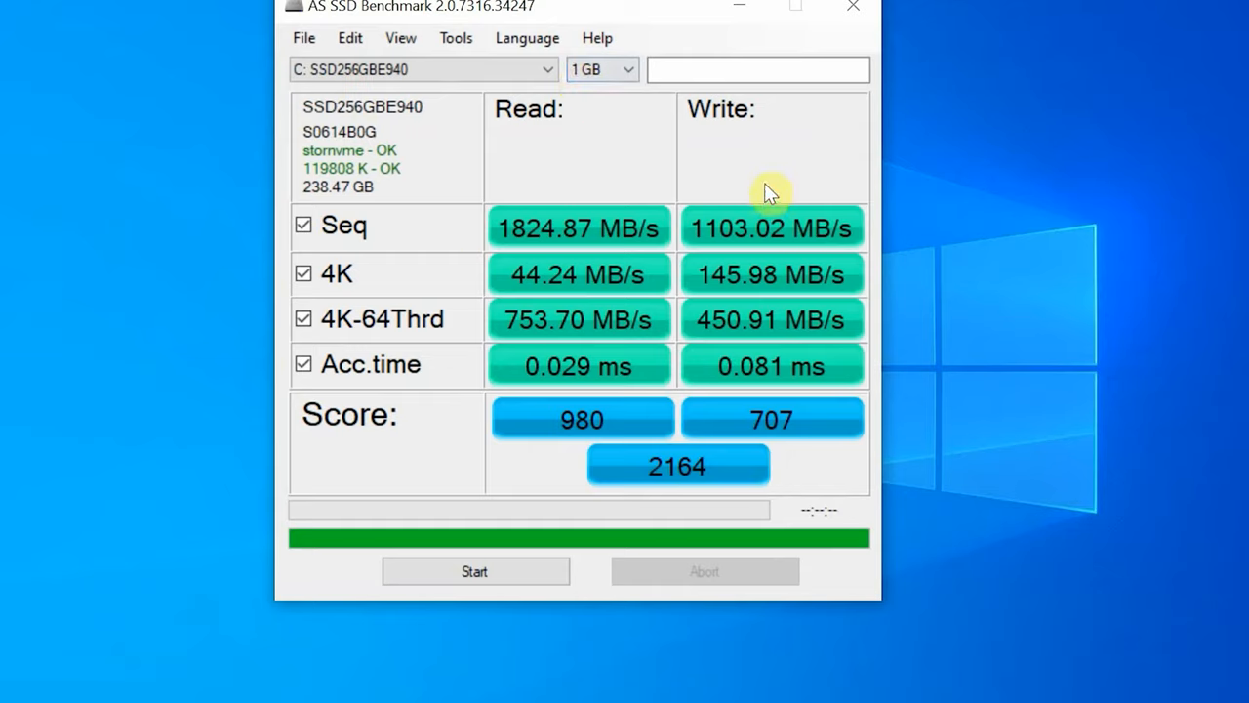
pyautogui.moveTo(816, 238)
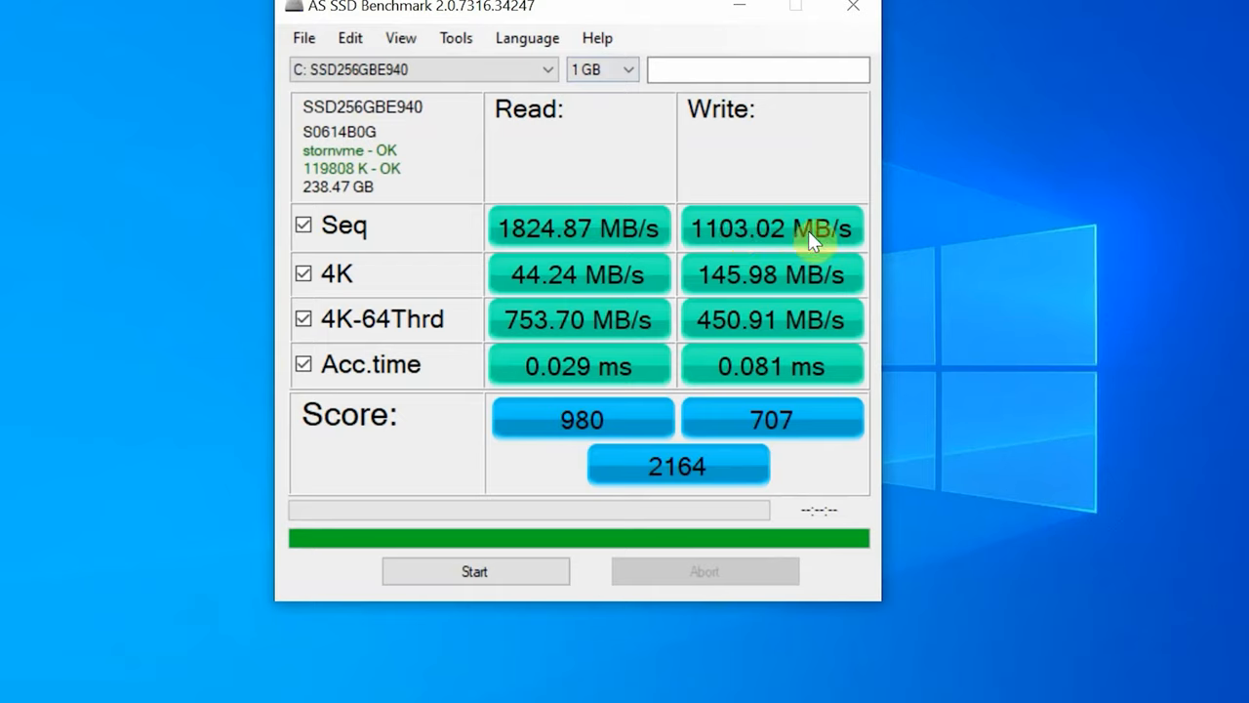
pyautogui.moveTo(1101, 414)
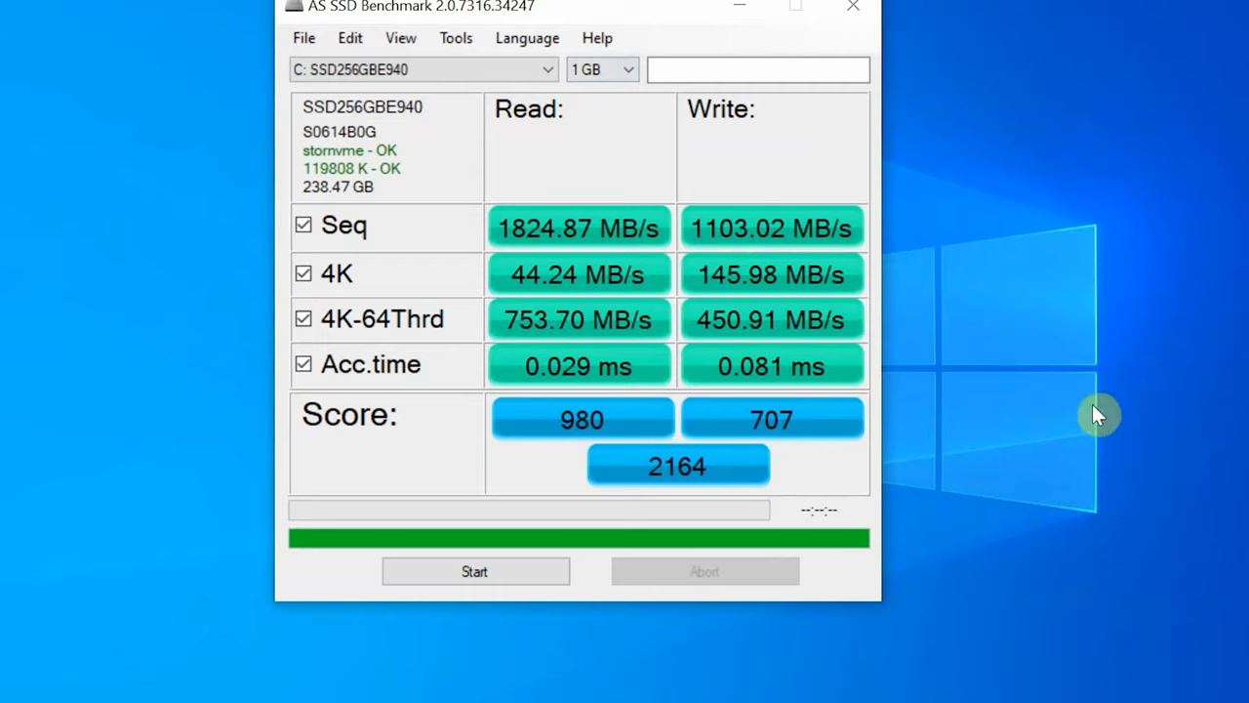
pyautogui.moveTo(203, 375)
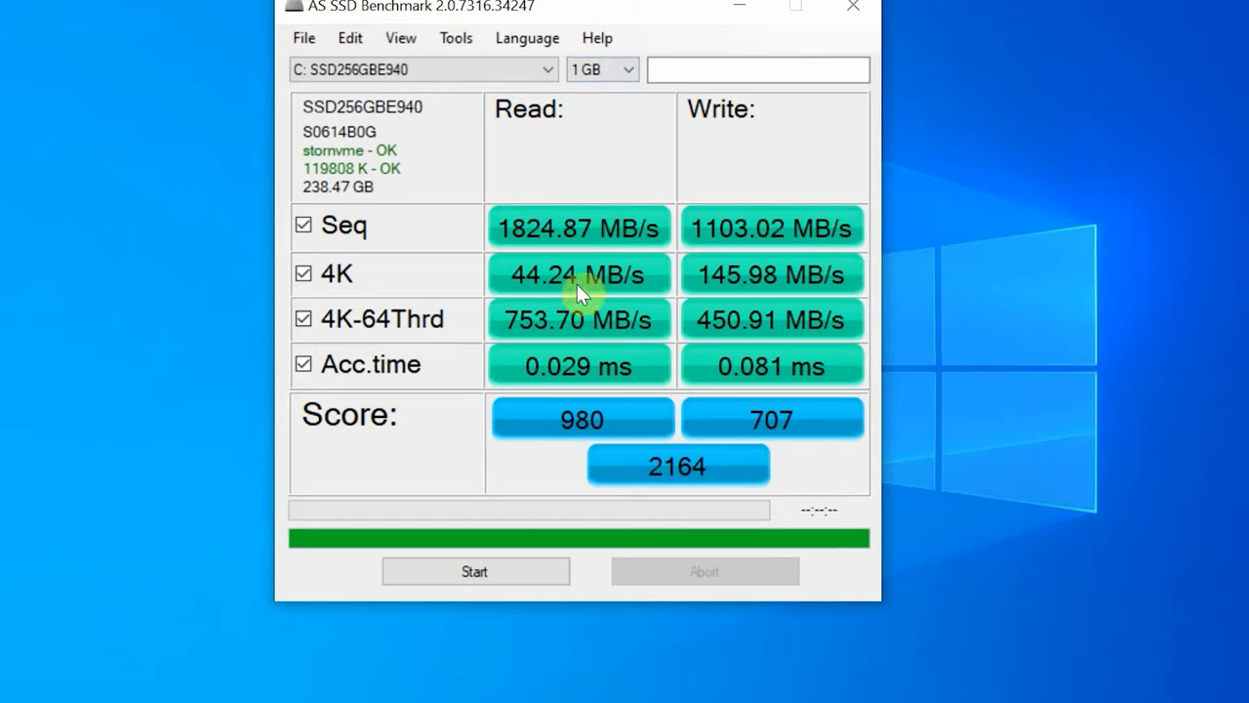
pyautogui.moveTo(465, 437)
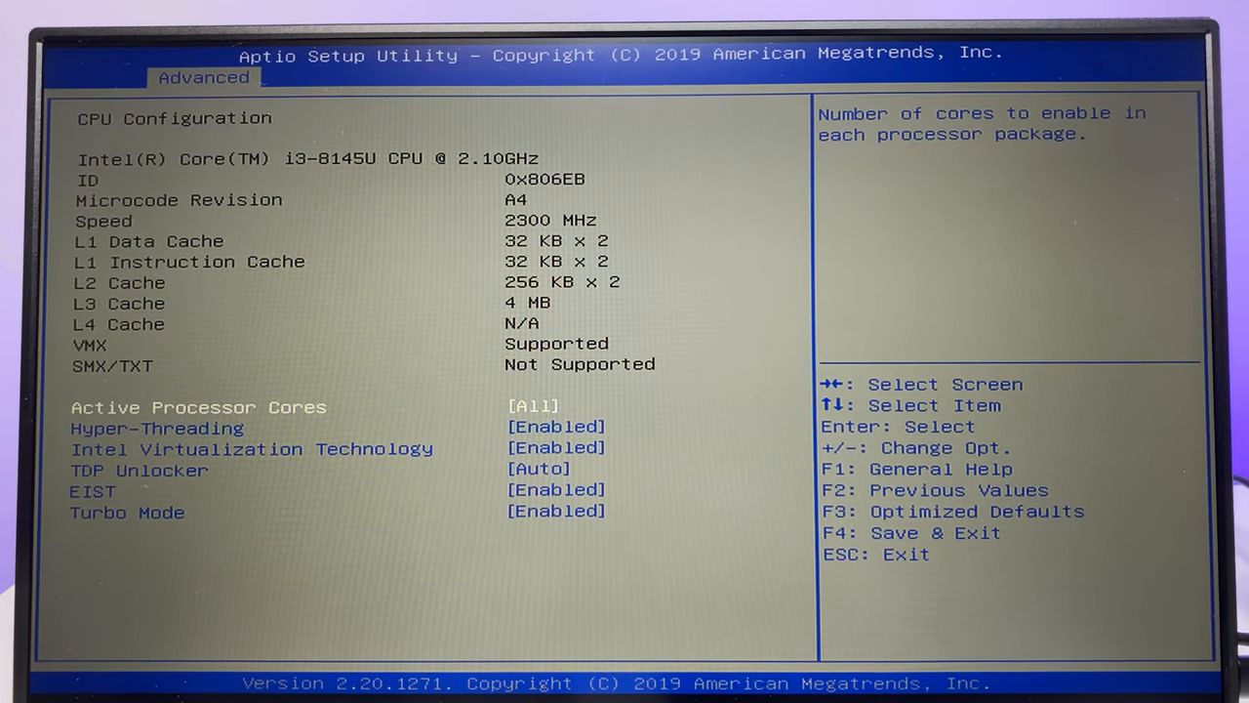
# Browse CPU Configuration's Hyper-Threading setting, then view Chipset Graphics Configuration with 128 MB DVMT.
pyautogui.press('Down')
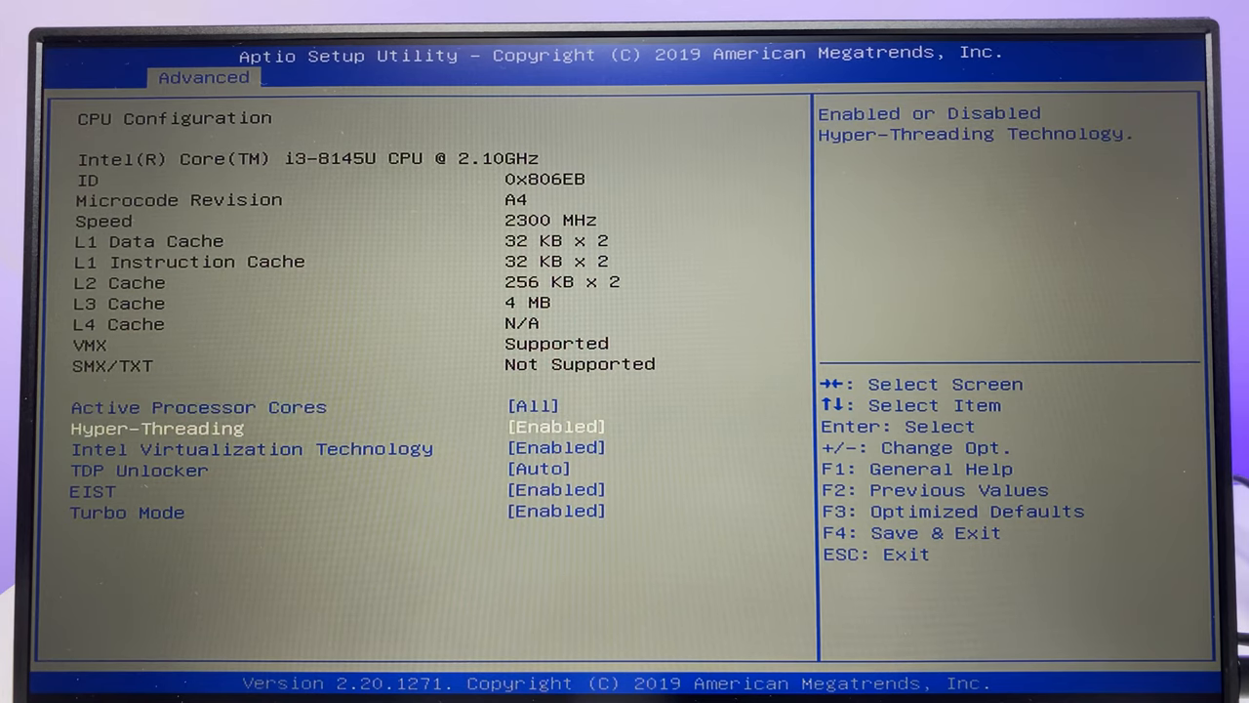
pyautogui.press('Down')
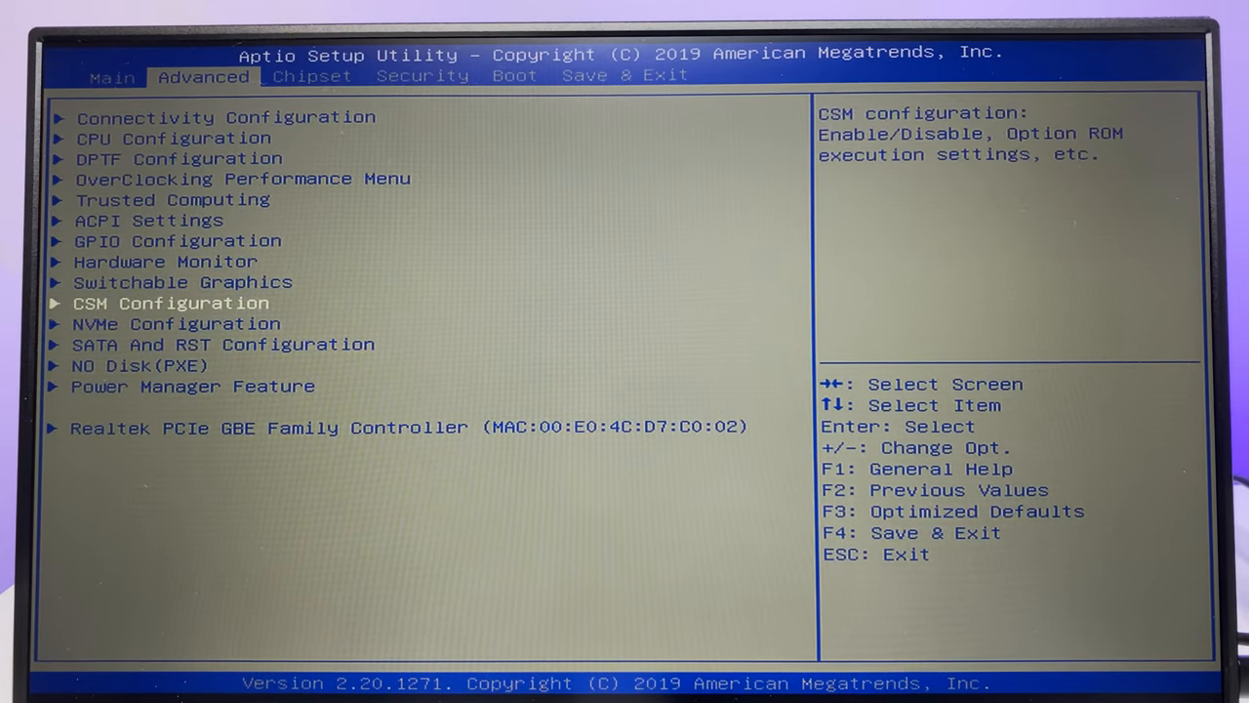
pyautogui.press('up')
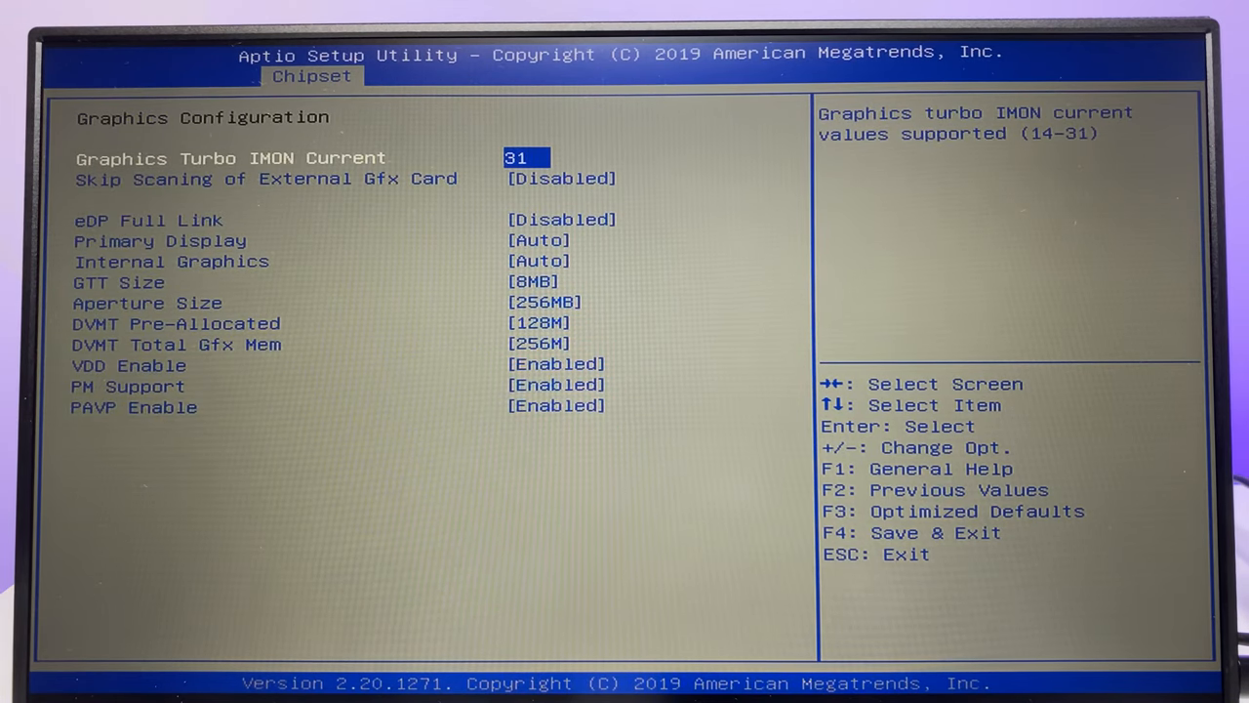
# View Boot settings with Windows Boot Manager first, then return to Advanced at DPTF Configuration.
pyautogui.press('right')
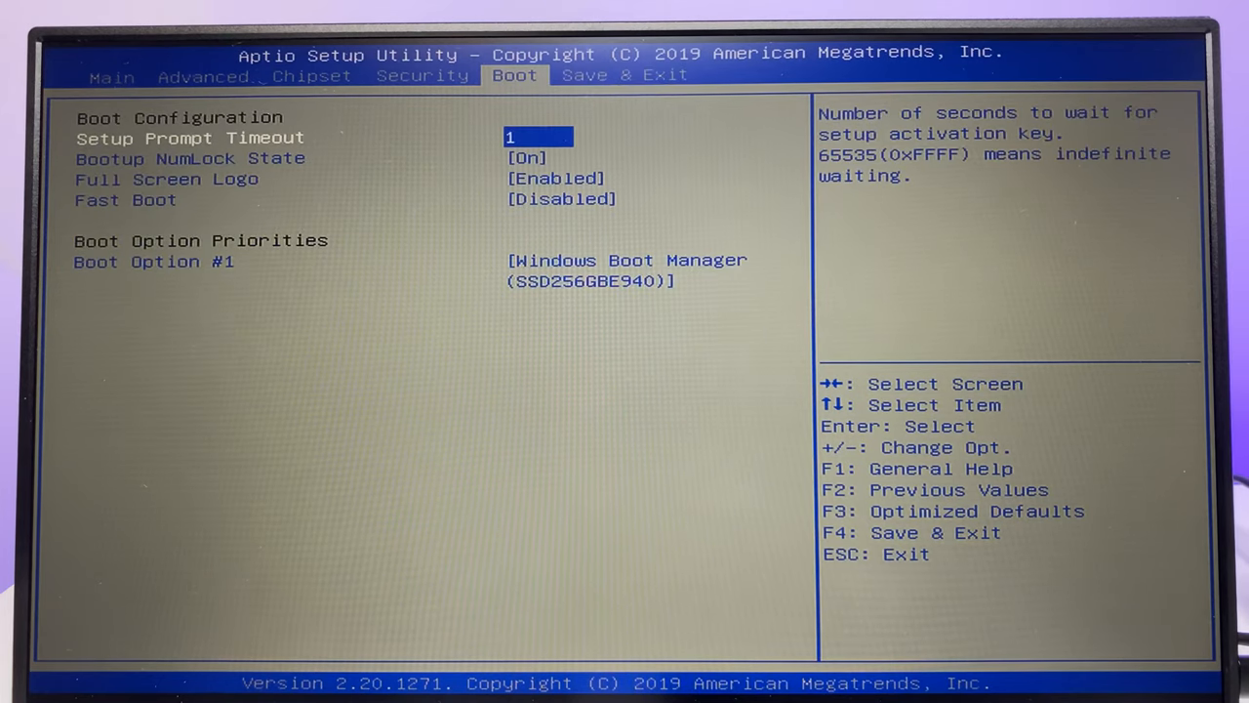
pyautogui.press('Left')
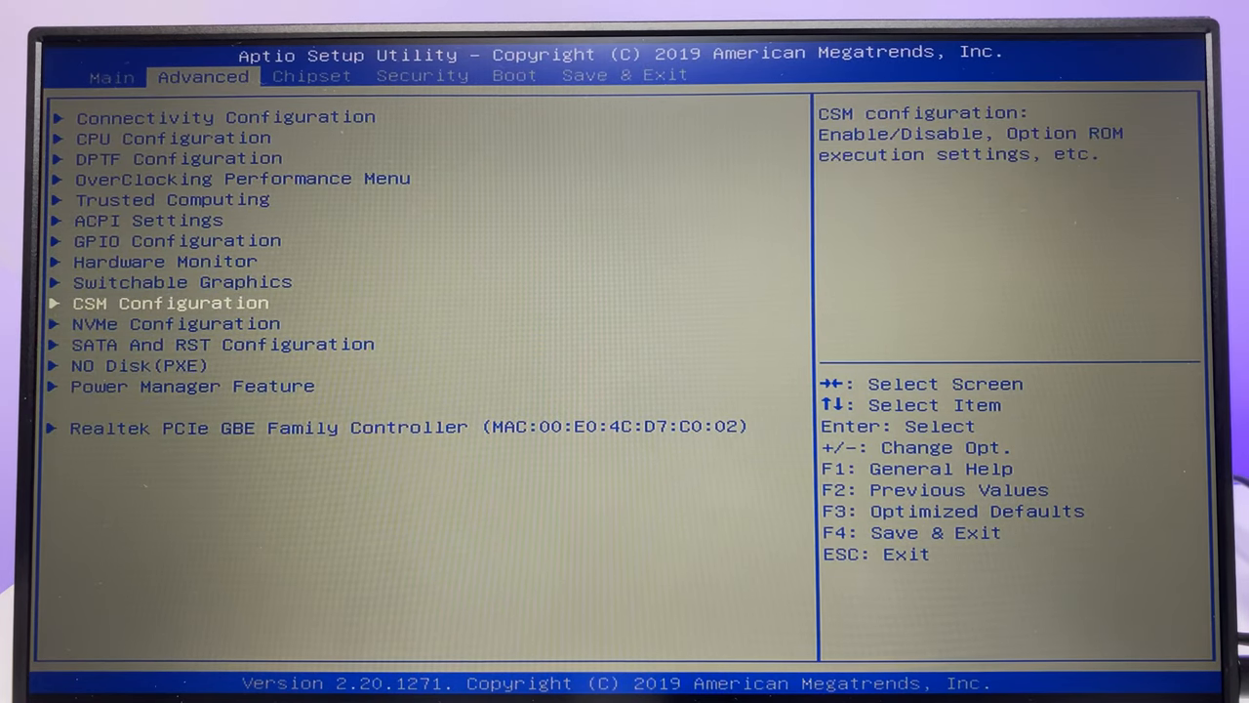
pyautogui.press('up')
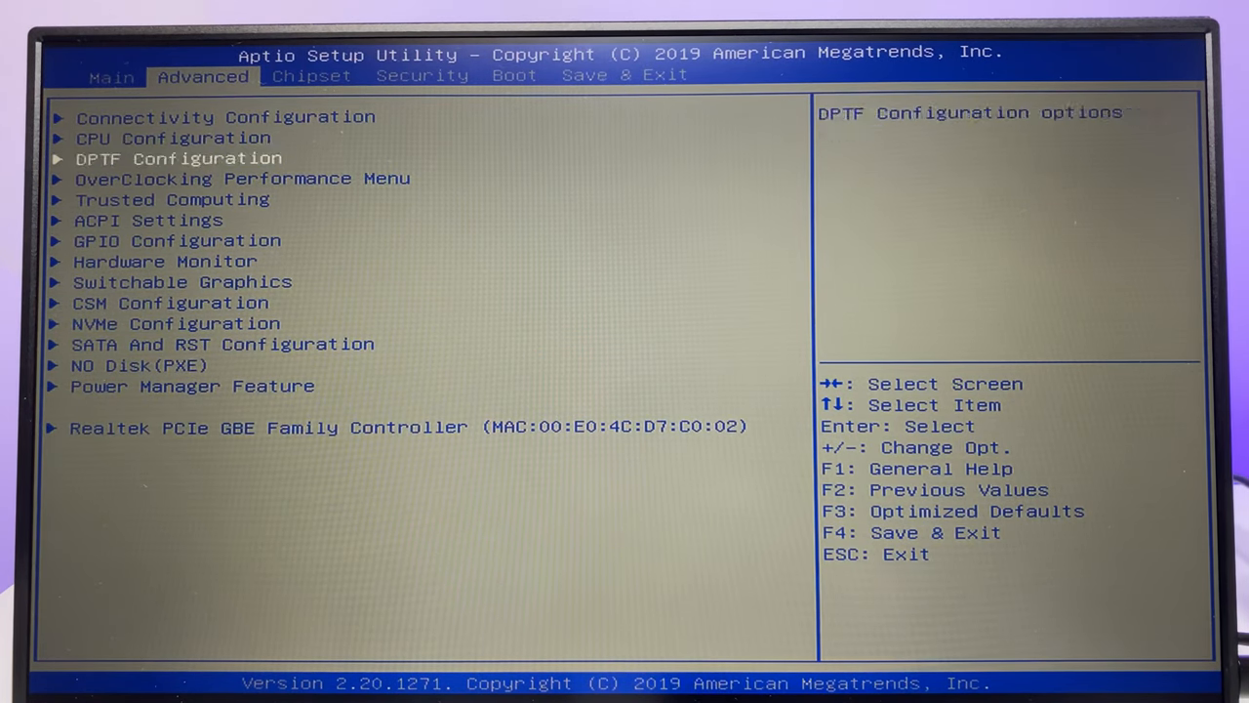